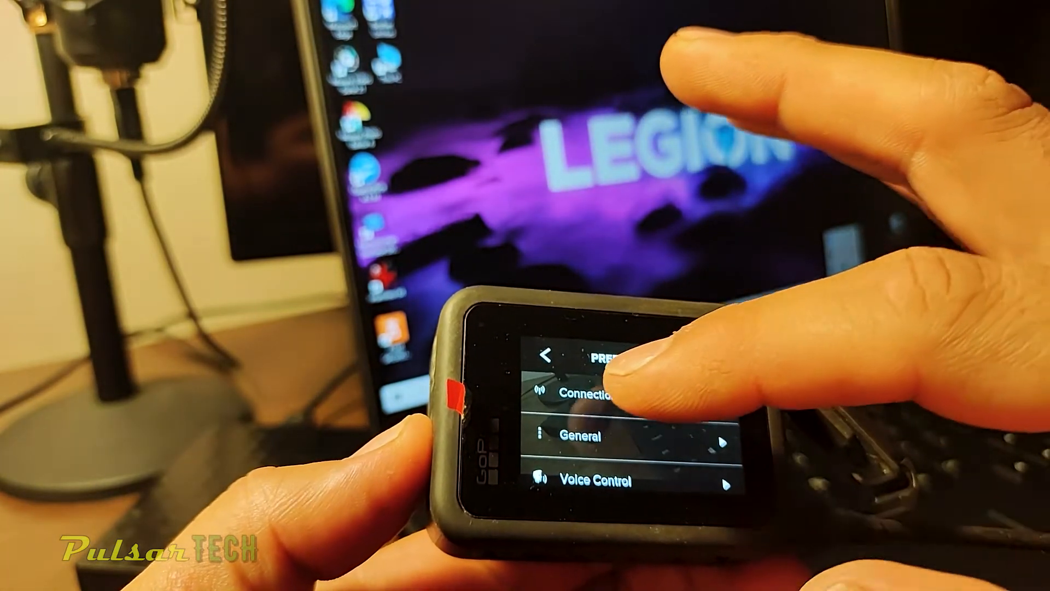
In the camera's Connections preferences, set USB Connection to MTP
left_click(582, 394)
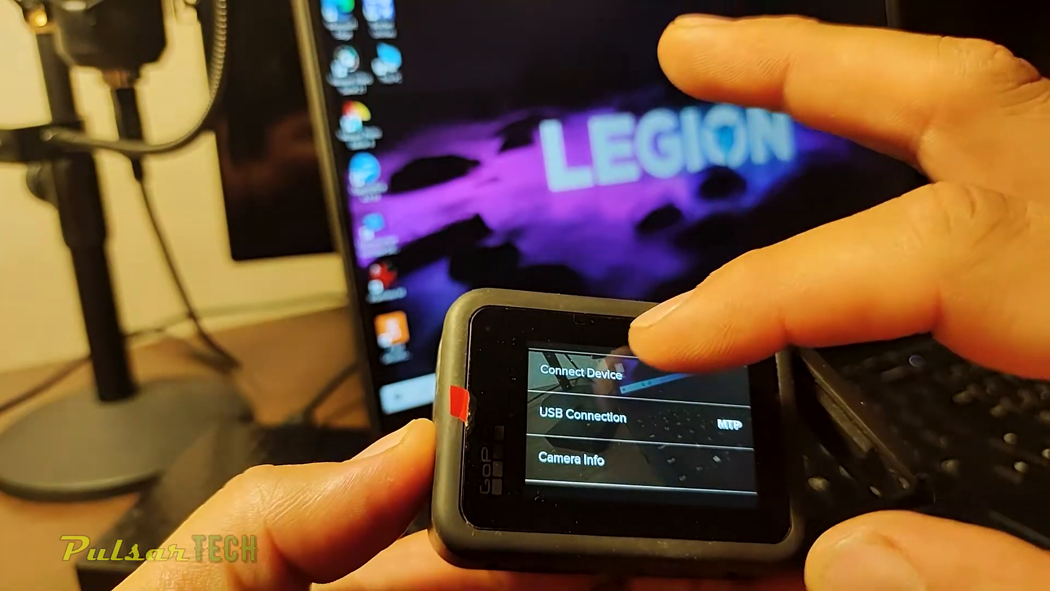
left_click(630, 361)
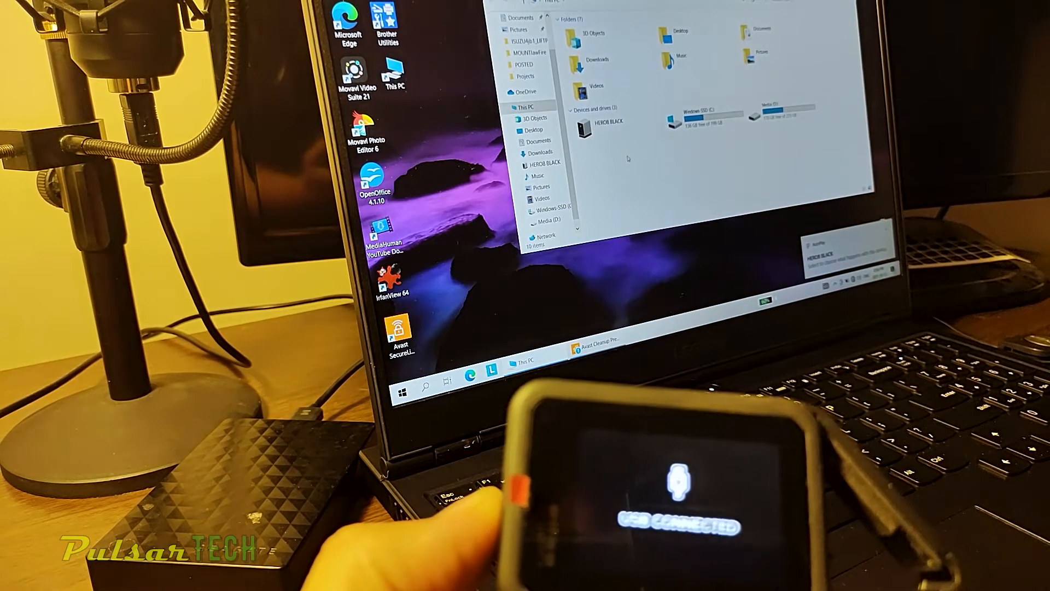
Open HERO8 BLACK, then GoPro MTP Client Disk Volume, then the 100GOPRO folder
left_click(605, 122)
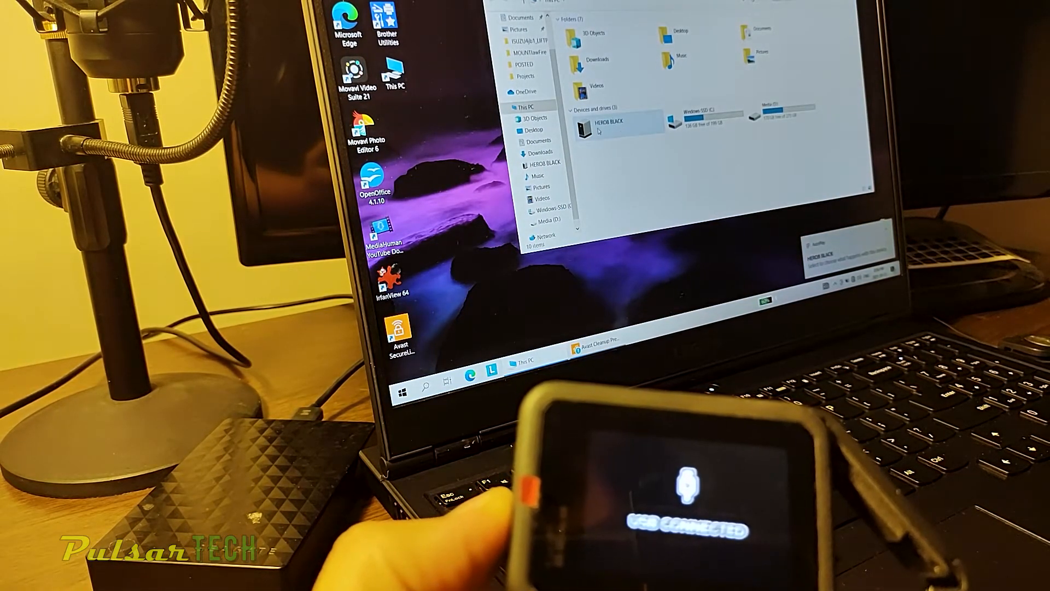
double_click(612, 122)
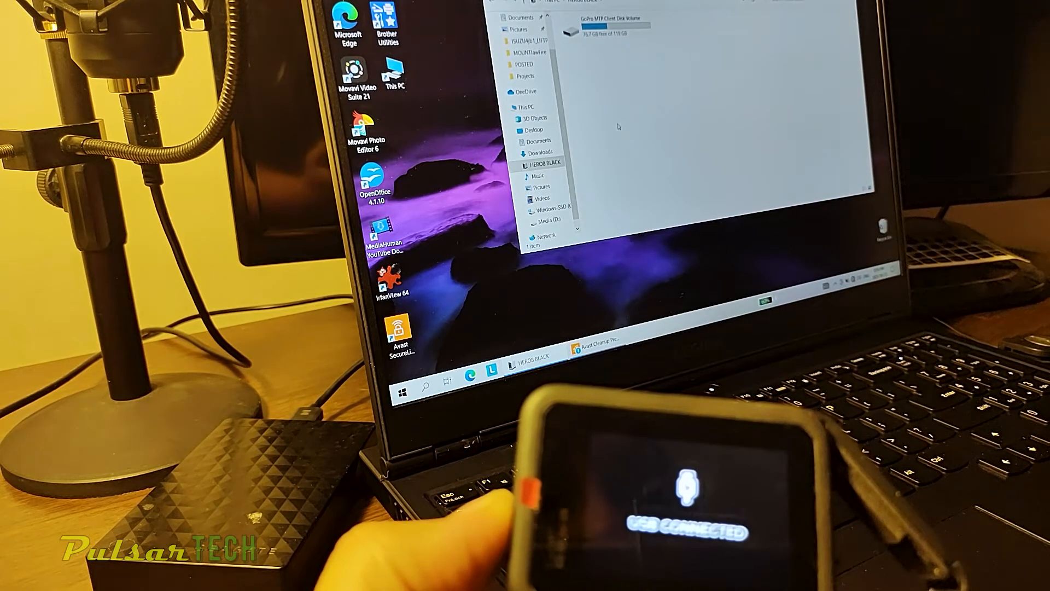
double_click(597, 29)
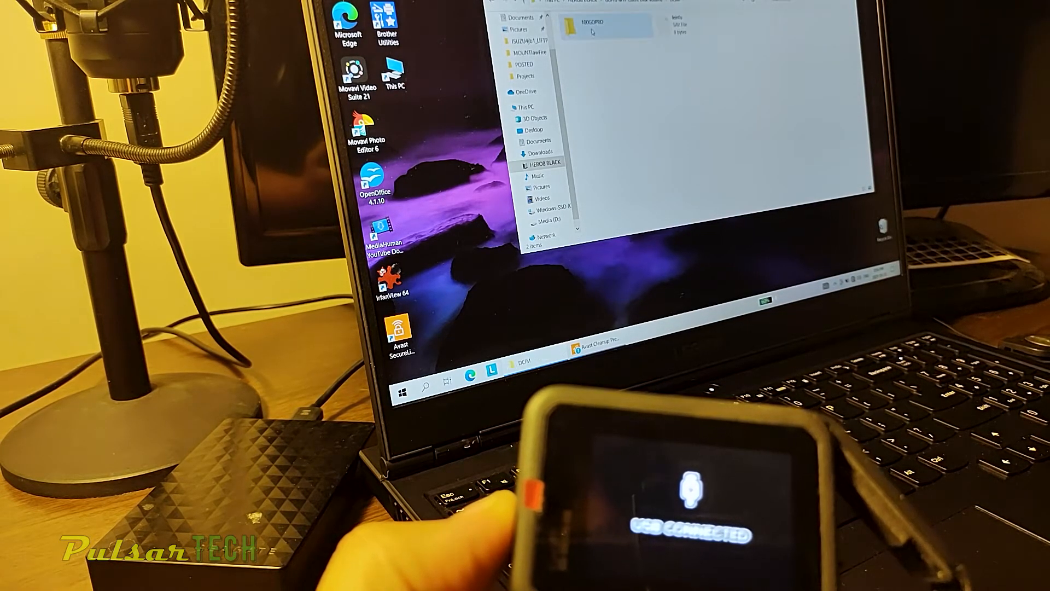
double_click(606, 26)
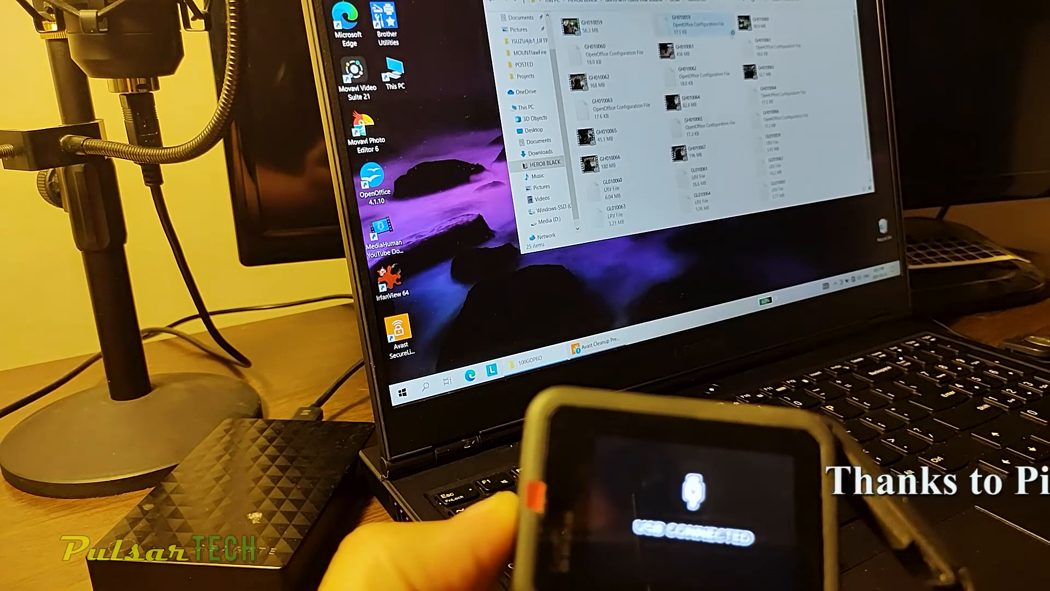